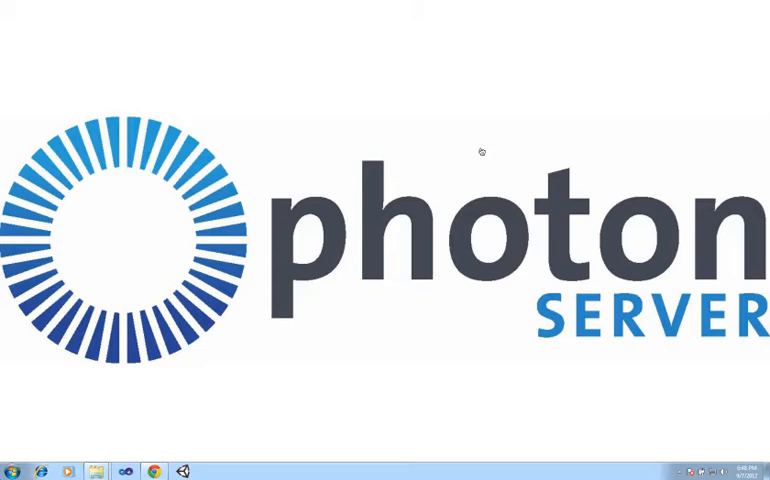
mouse_move(260, 304)
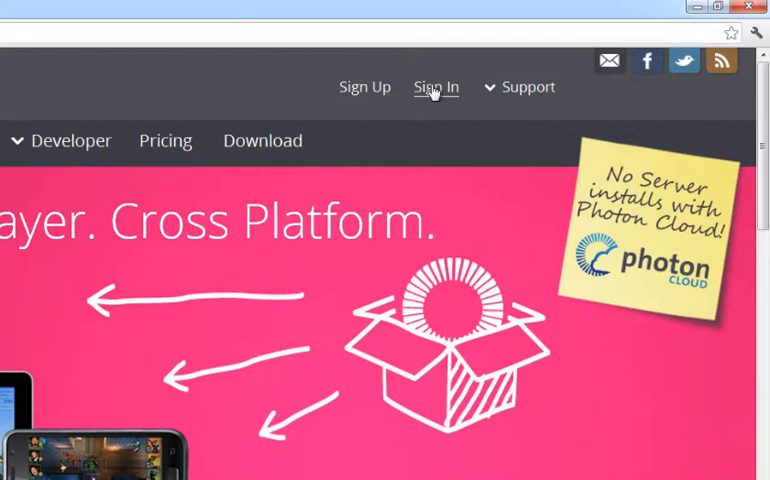
mouse_move(262, 140)
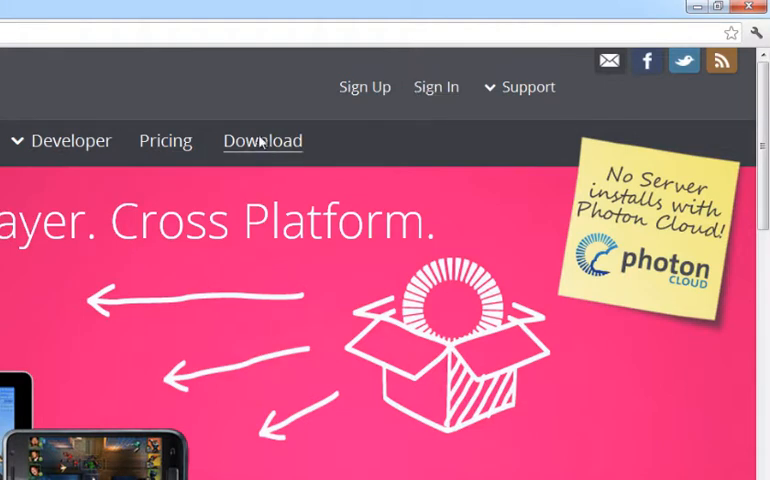
- Go to the Photon v3 downloads page listing the Server SDK .7z/.exe and licenses
left_click(262, 140)
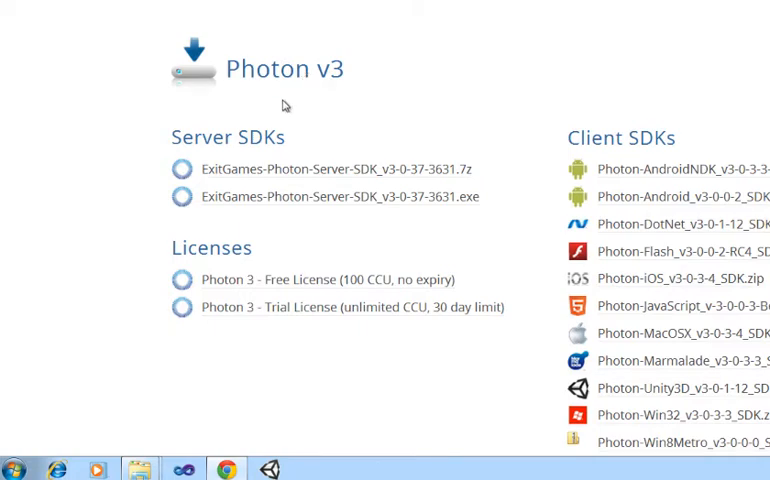
mouse_move(292, 168)
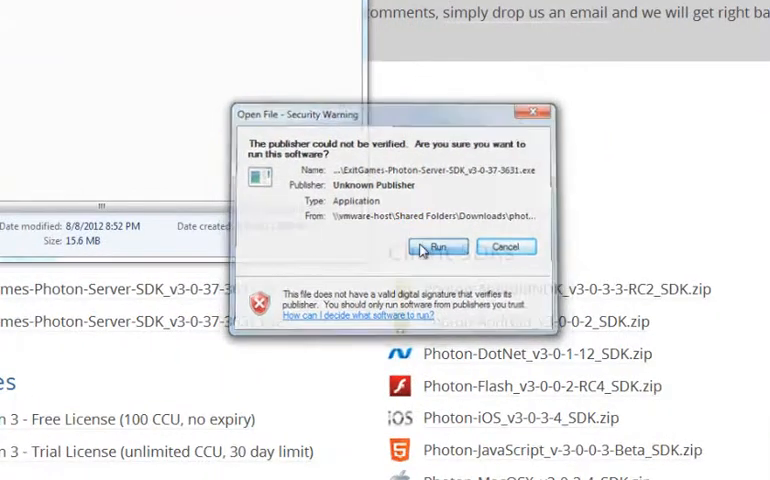
- Run the downloaded SDK installer and extract it into c:\photon
left_click(438, 246)
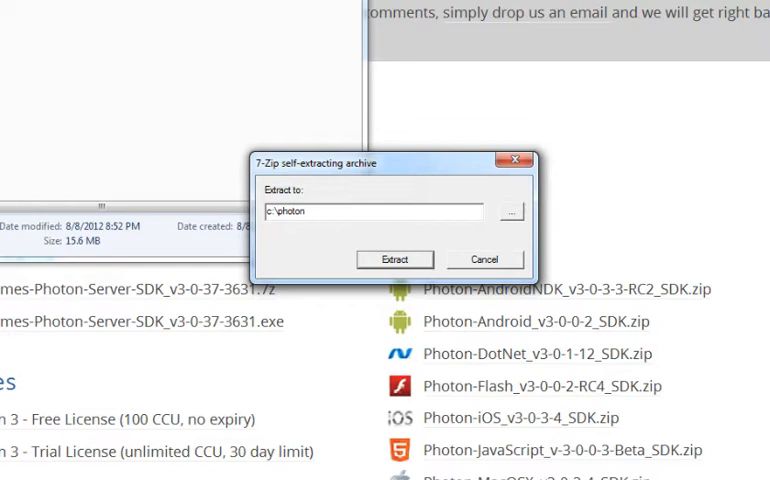
left_click(308, 212)
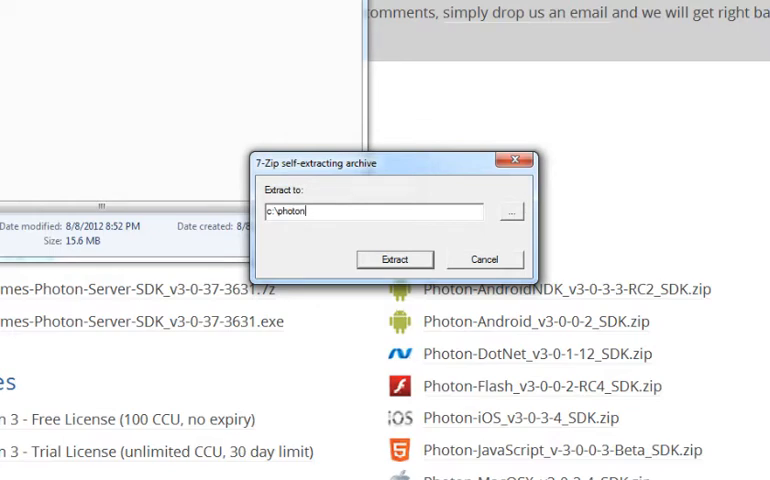
mouse_move(452, 264)
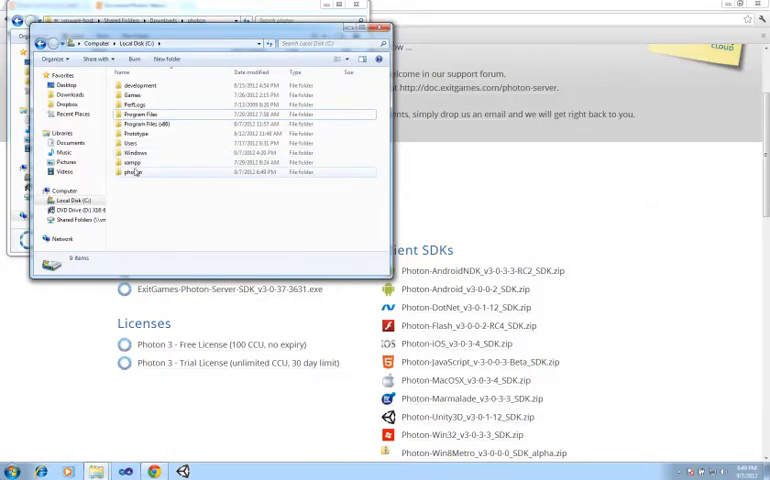
- Navigate into C:\photon\deploy\bin_Win32 where PhotonControl lives
double_click(132, 172)
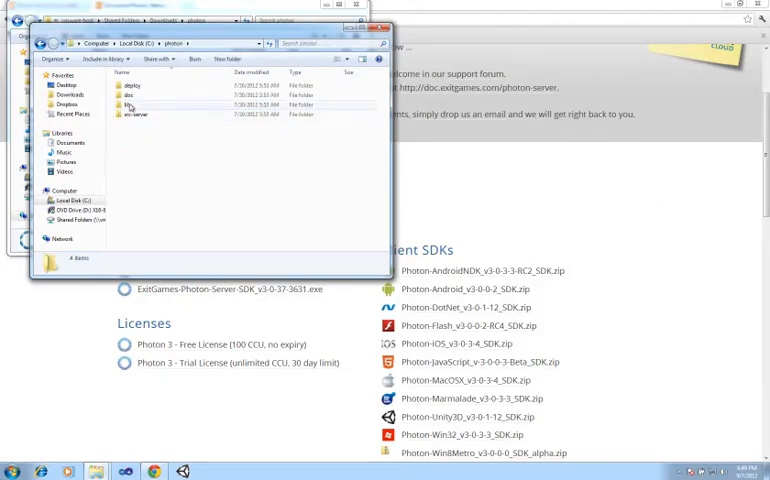
double_click(132, 86)
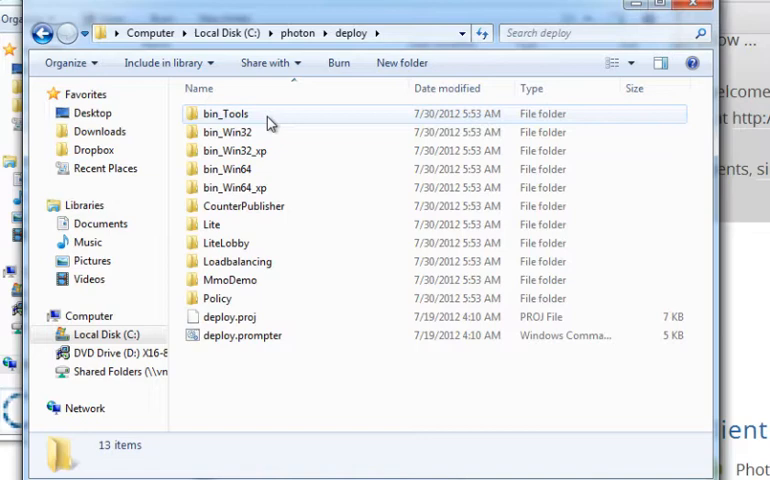
mouse_move(264, 132)
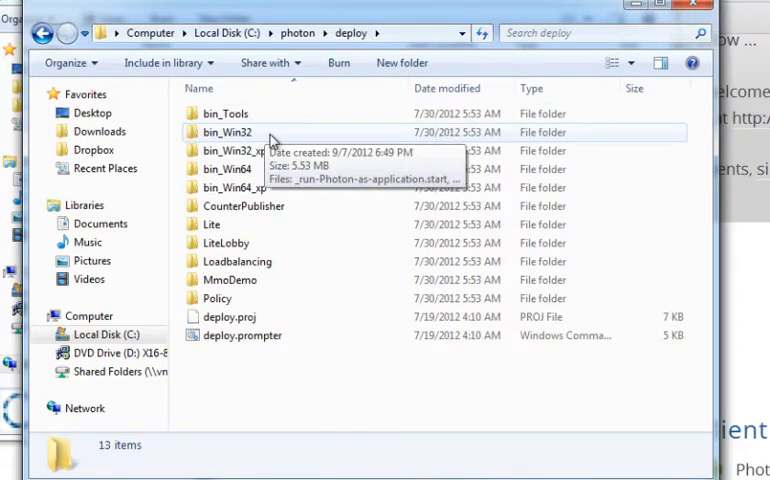
mouse_move(288, 156)
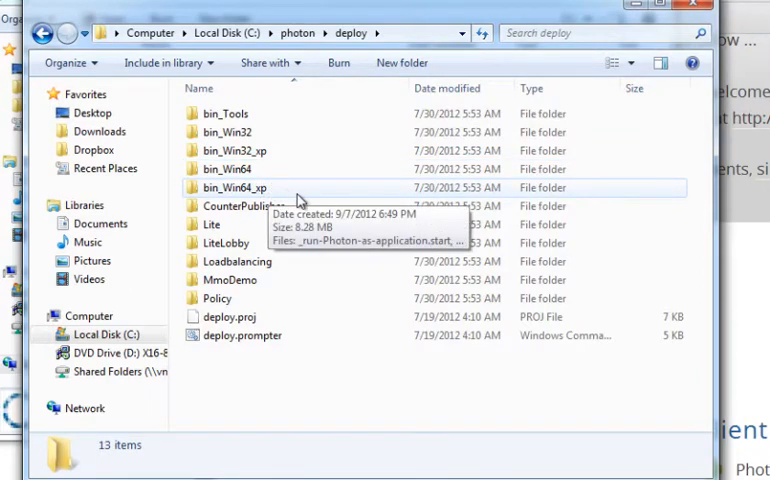
mouse_move(280, 190)
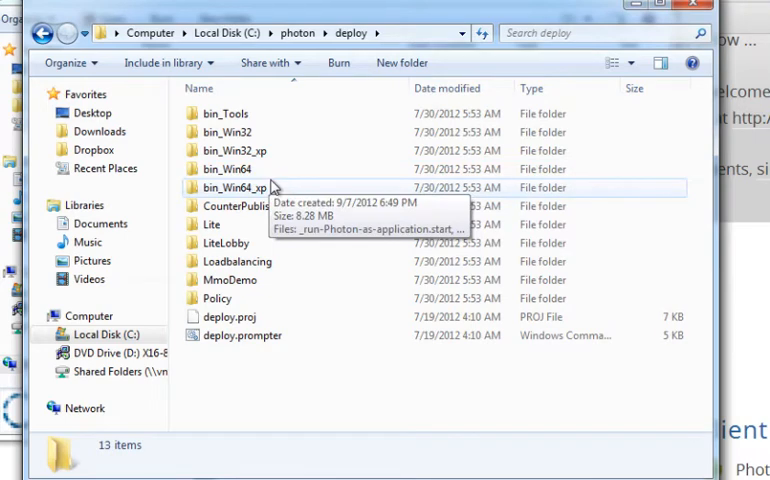
mouse_move(228, 132)
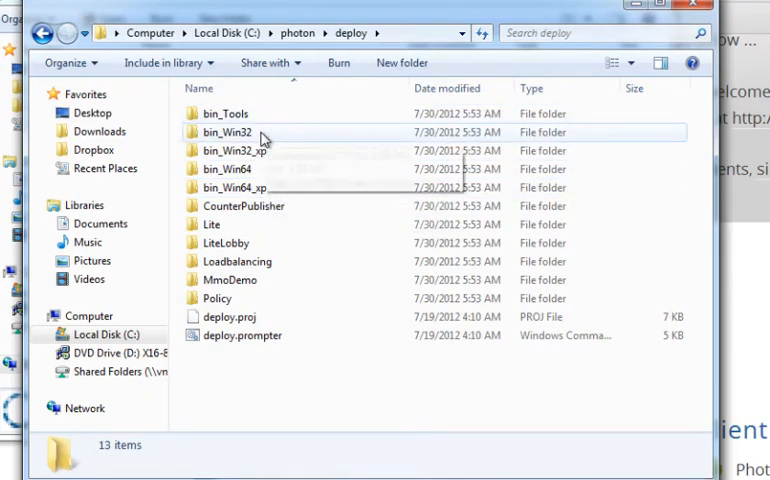
double_click(228, 132)
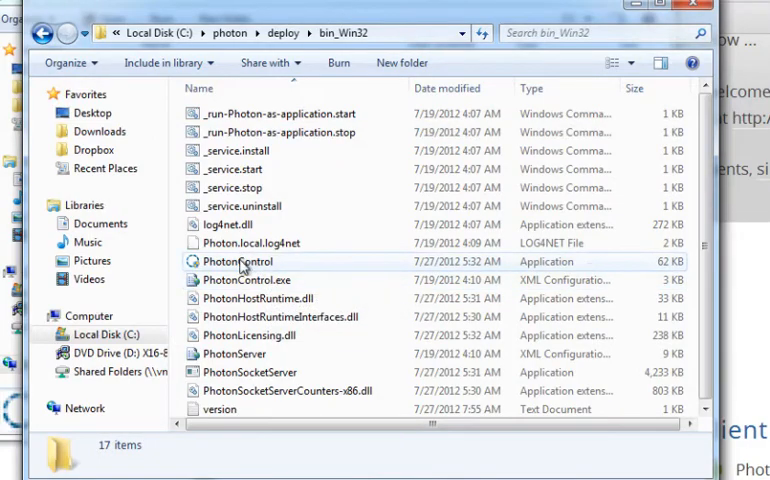
- Start PhotonControl.exe with UAC approval and bring up its tray menu
double_click(238, 260)
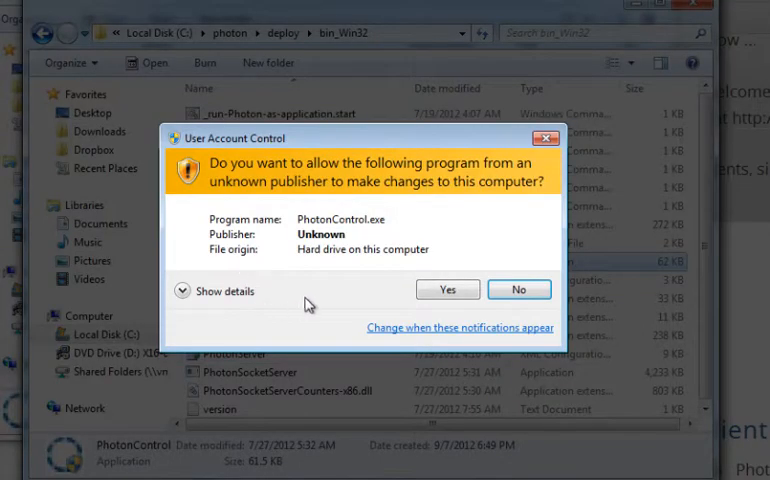
left_click(448, 288)
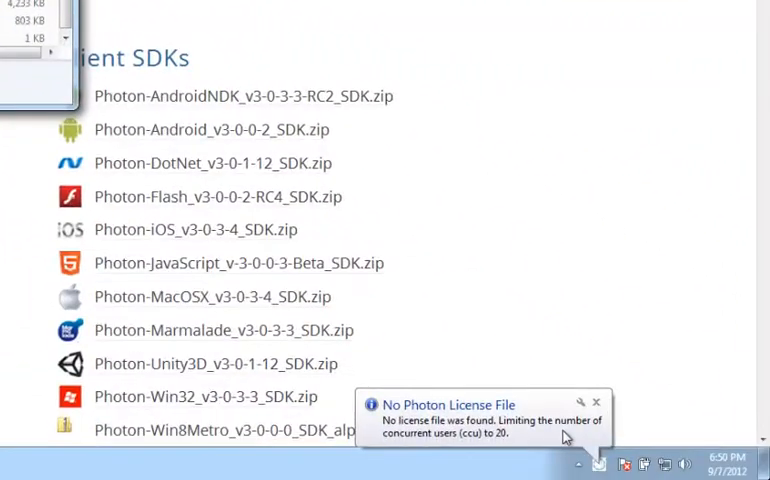
mouse_move(528, 438)
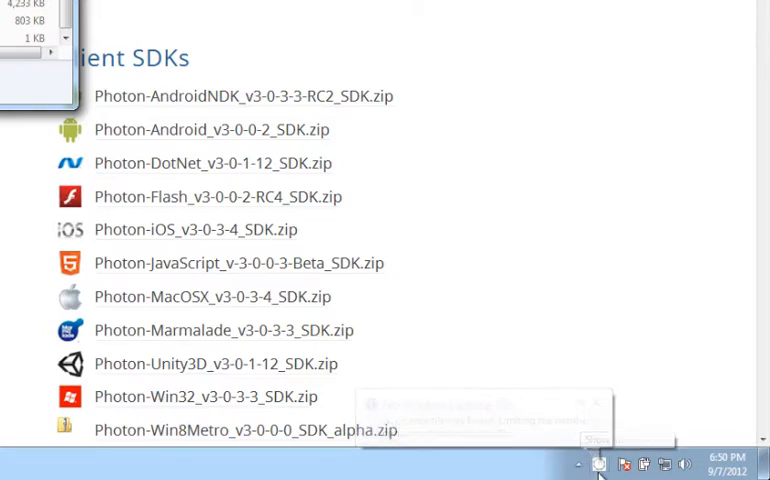
left_click(604, 464)
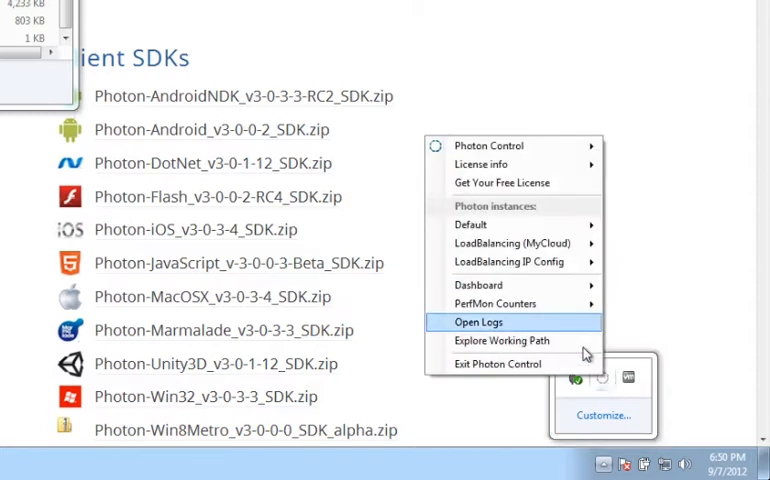
mouse_move(470, 224)
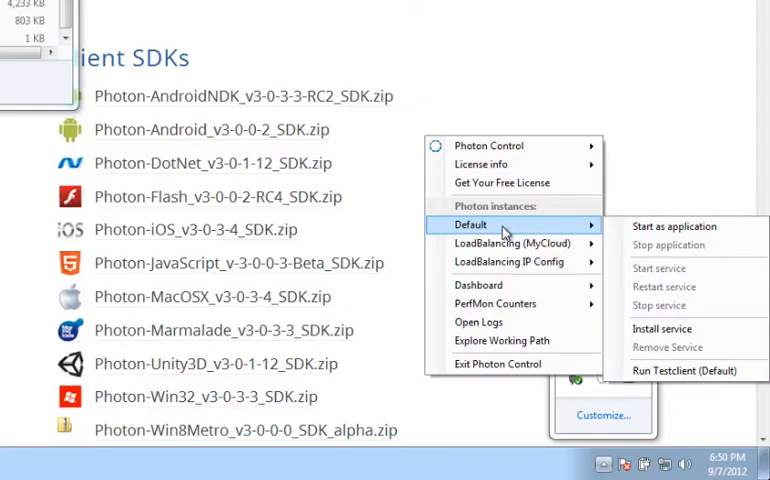
mouse_move(676, 226)
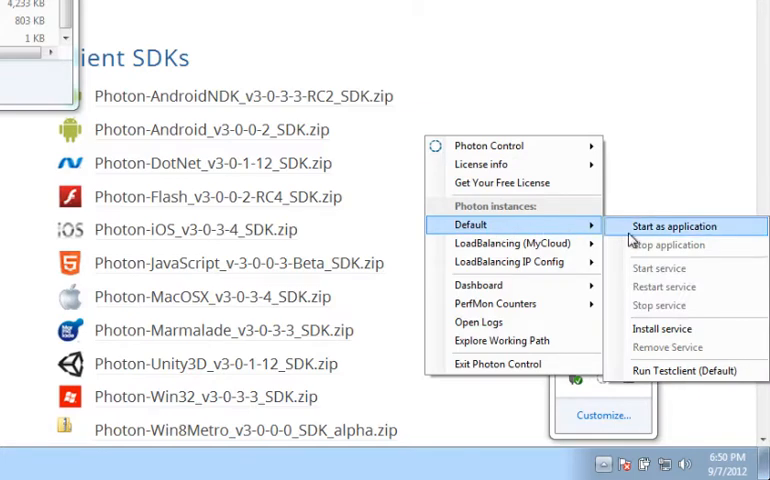
- Start the Default instance as an application and reveal the hidden tray icons
left_click(676, 226)
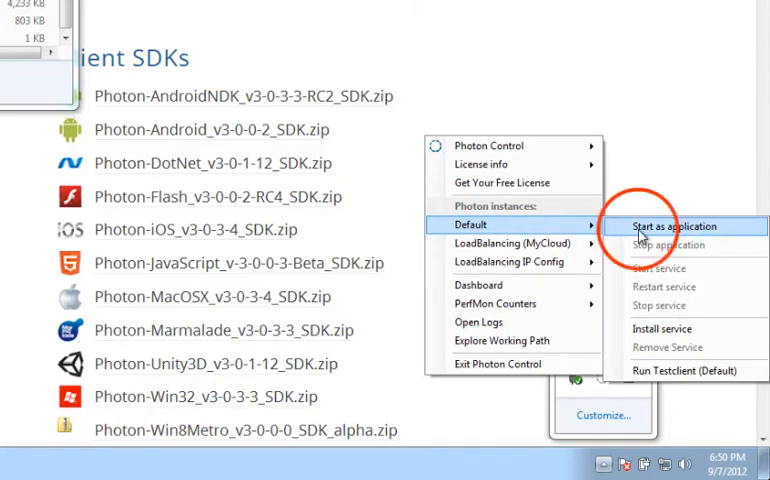
left_click(676, 226)
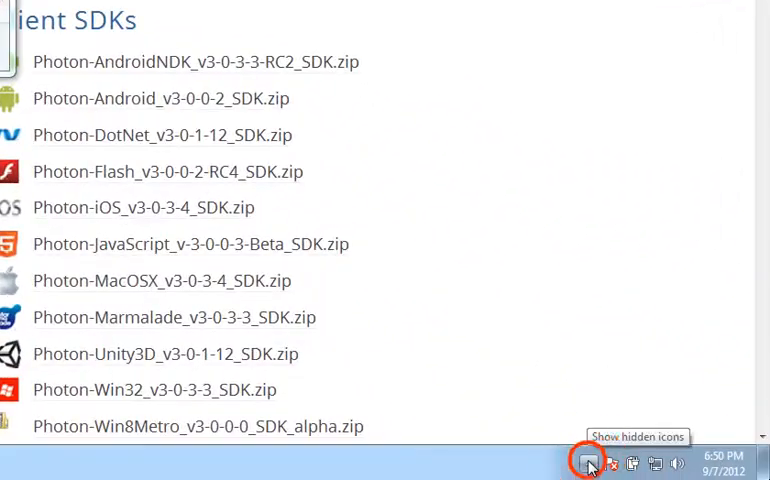
left_click(588, 464)
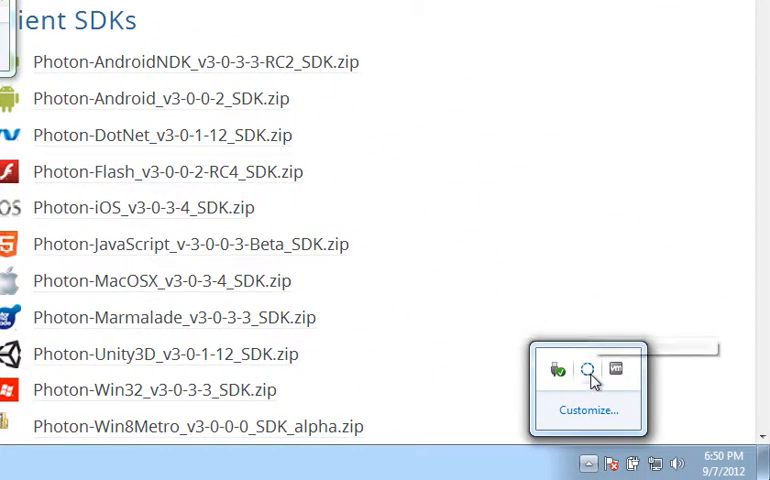
mouse_move(588, 370)
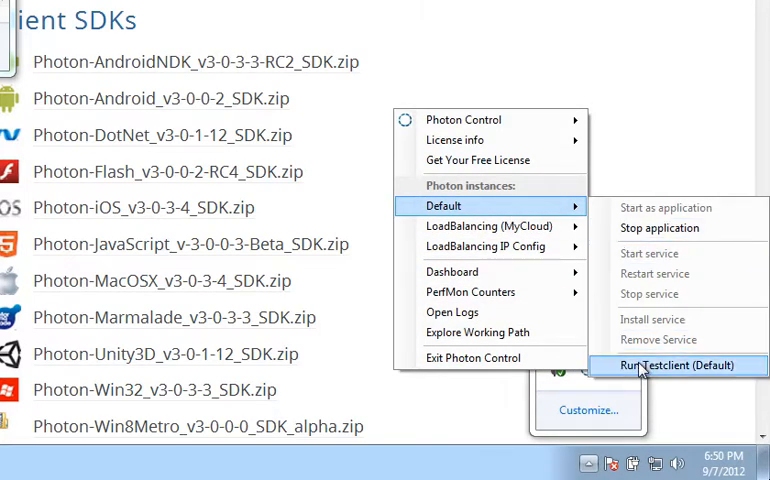
- Launch the Default instance's test client, then reopen Photon Control's options
left_click(676, 364)
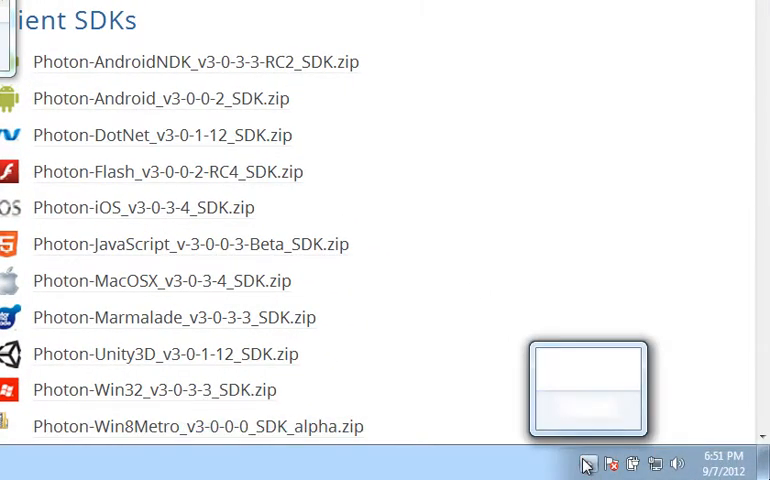
right_click(588, 464)
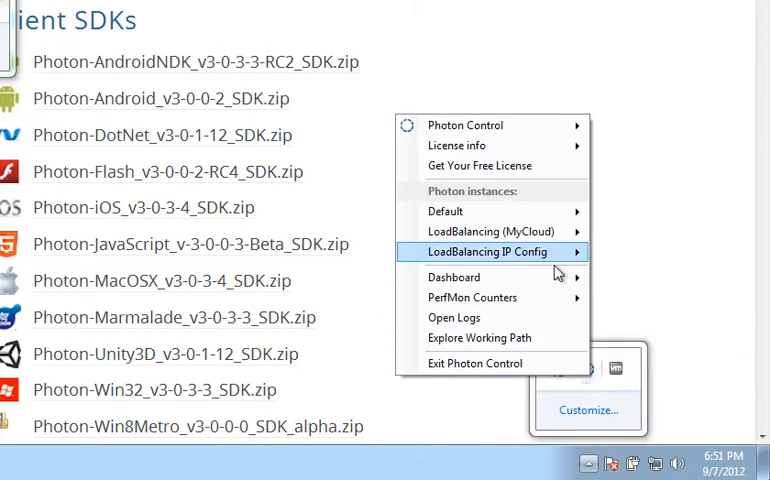
mouse_move(324, 216)
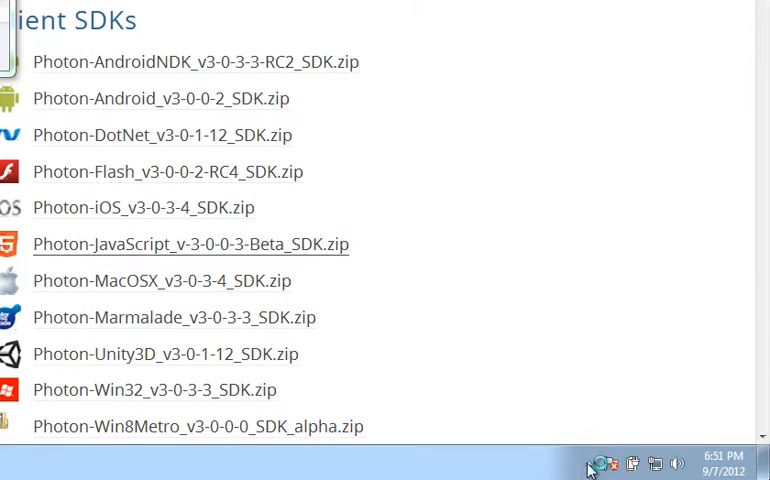
left_click(588, 464)
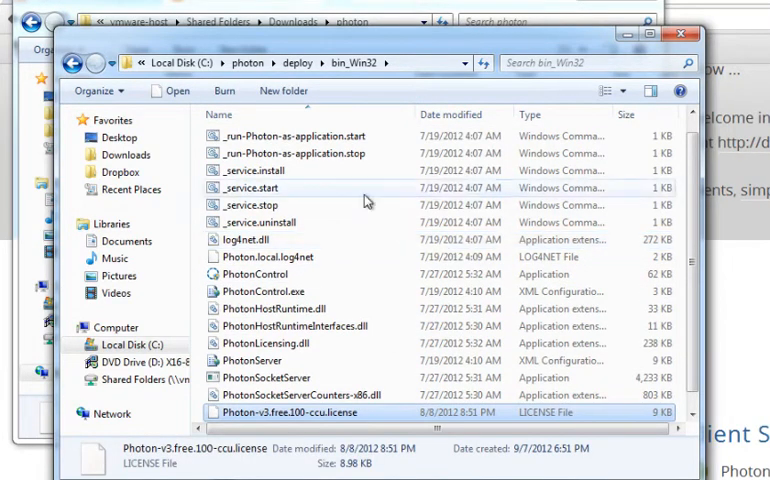
mouse_move(382, 378)
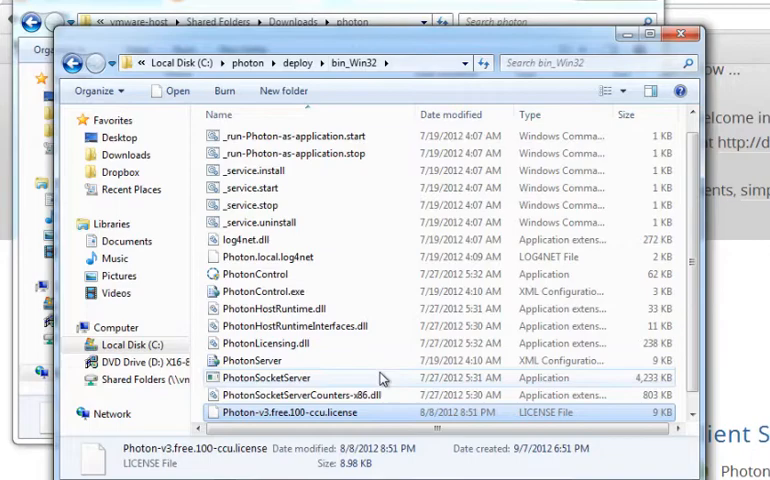
- Close the bin_Win32 folder window holding the 100-CCU license file
left_click(256, 274)
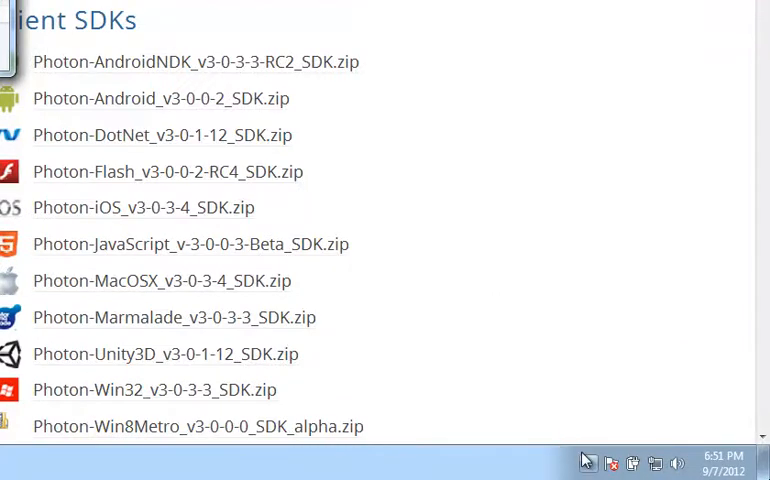
left_click(588, 464)
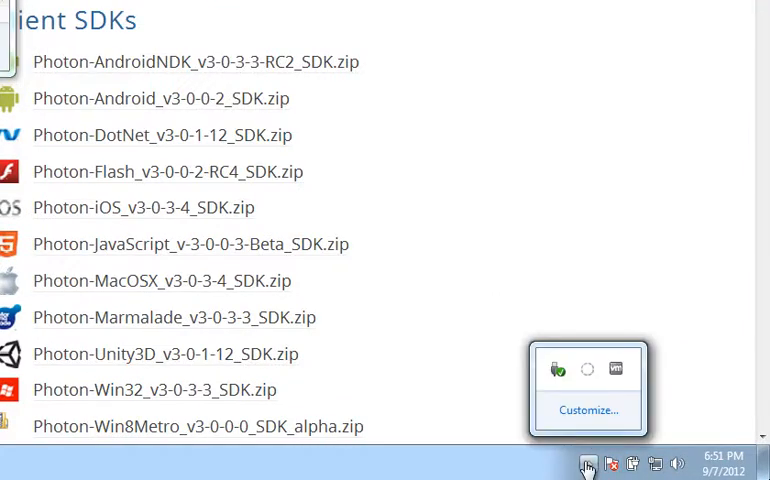
right_click(560, 370)
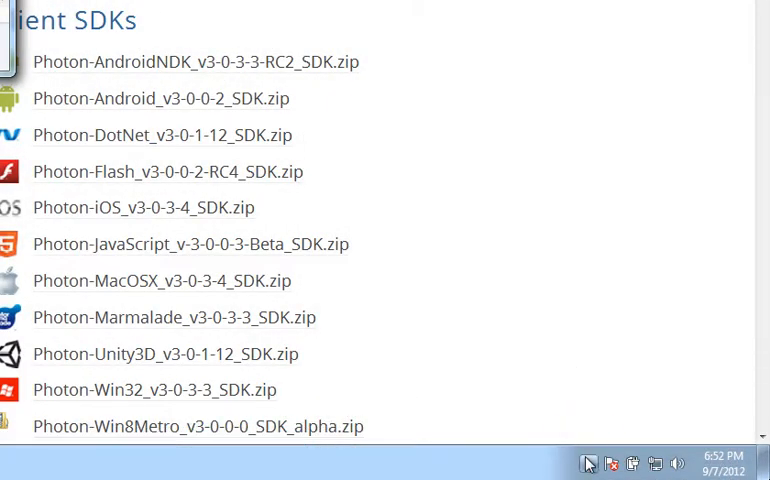
- Use Photon Control's Open Logs to bring up the server logs in a viewer
left_click(588, 464)
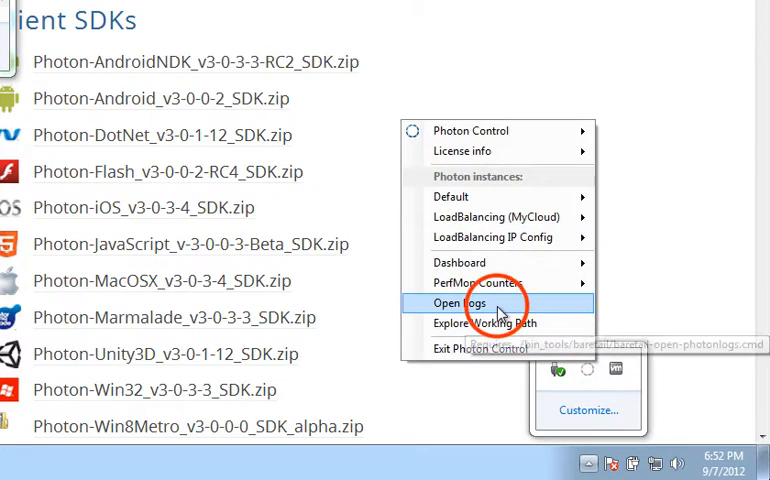
left_click(460, 302)
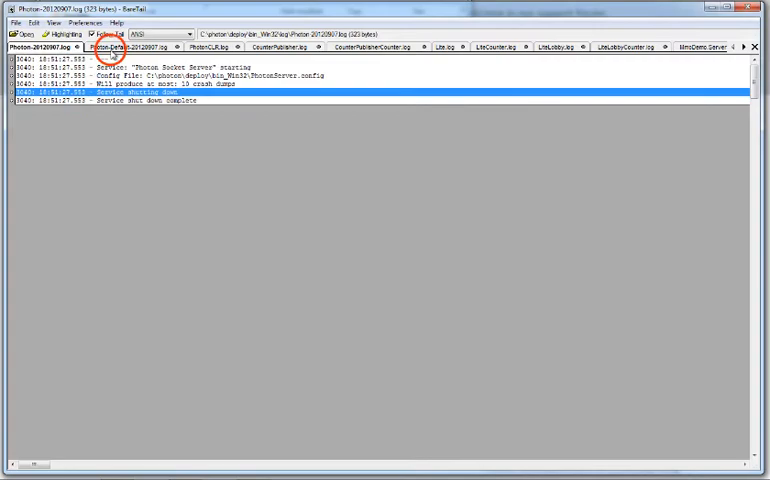
- Read the Photon-Default log from license and application loading down to server shutdown
left_click(124, 48)
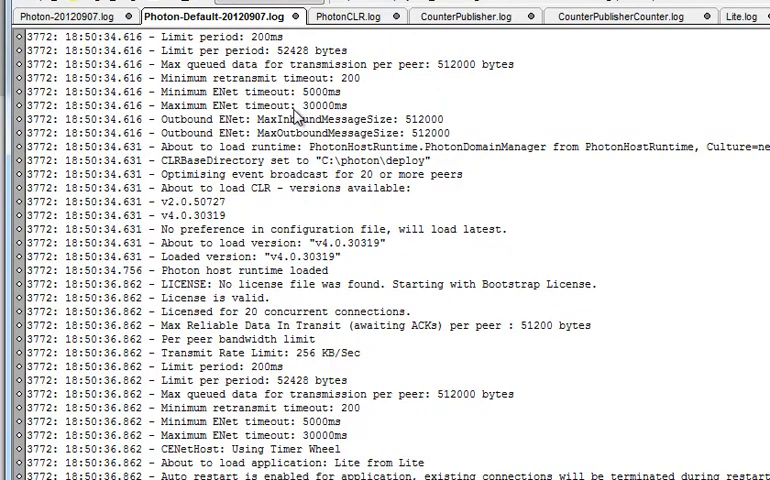
scroll("down", 3)
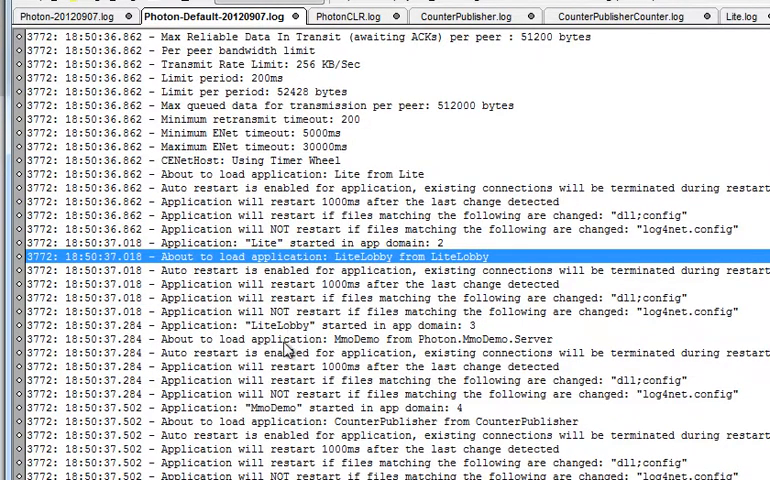
scroll("down", 3)
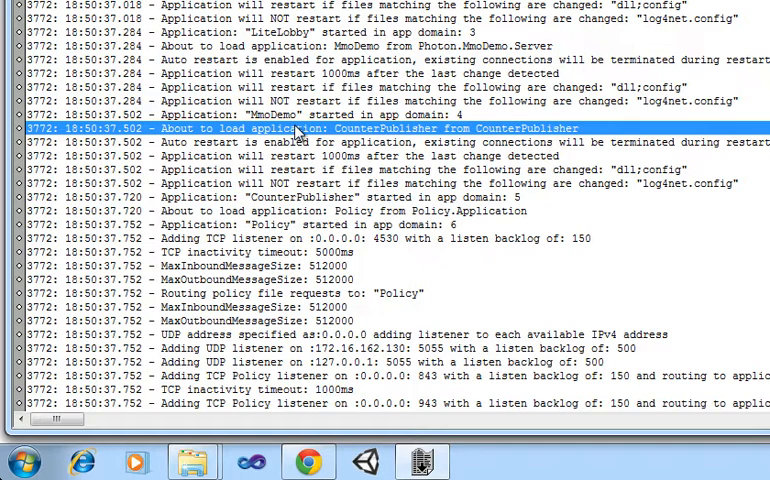
mouse_move(336, 50)
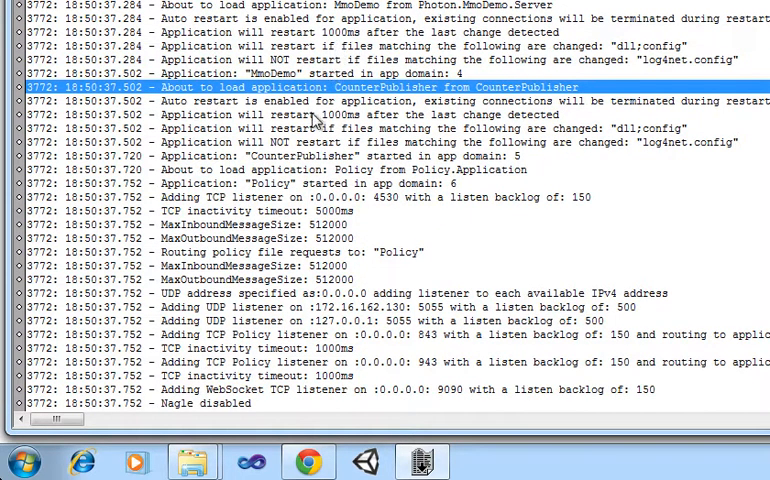
left_click(300, 170)
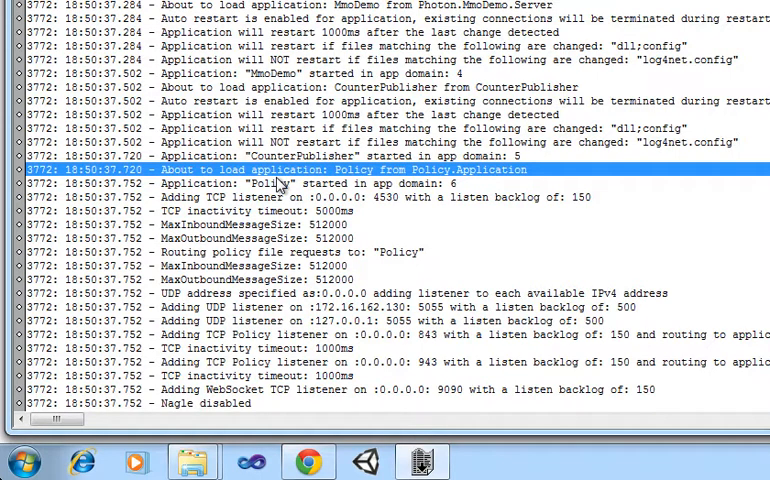
scroll("down", 3)
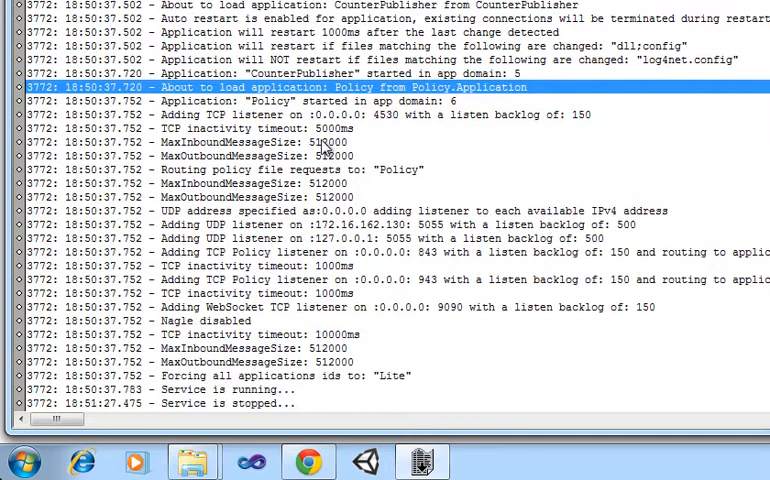
scroll("down", 3)
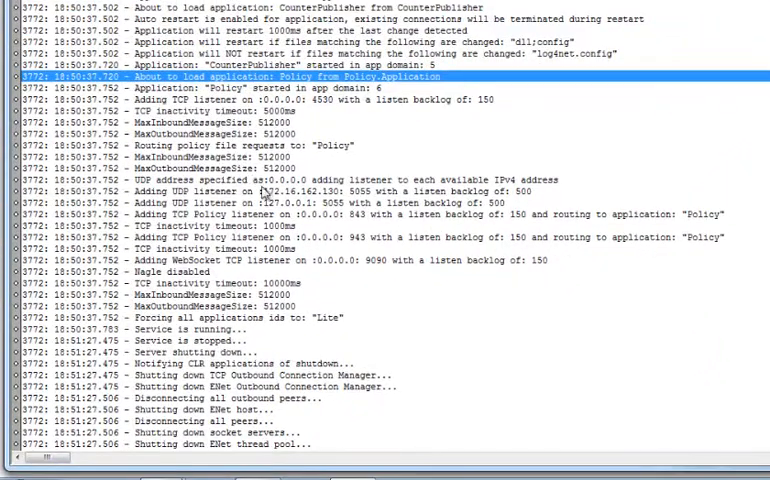
scroll("down", 3)
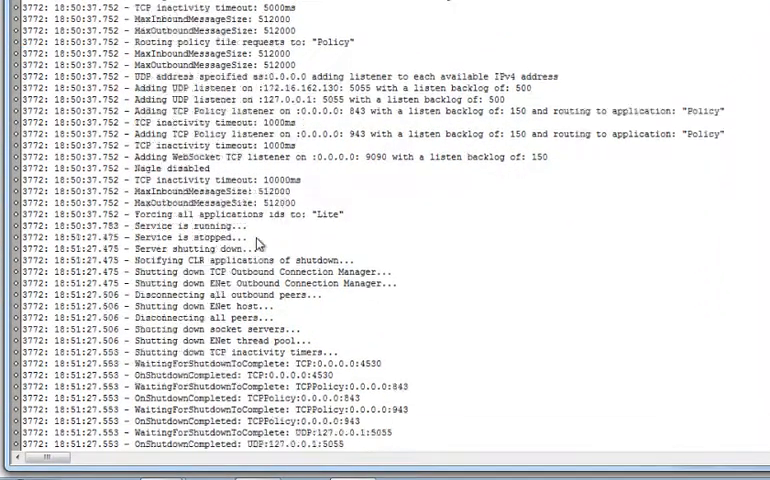
scroll("down", 3)
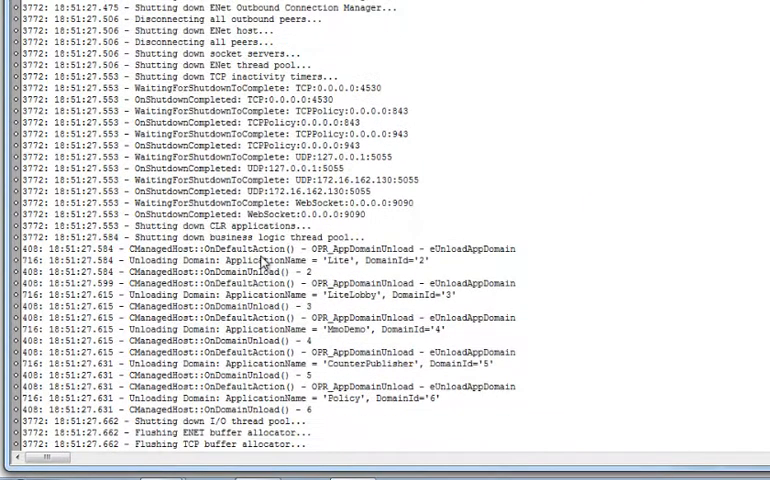